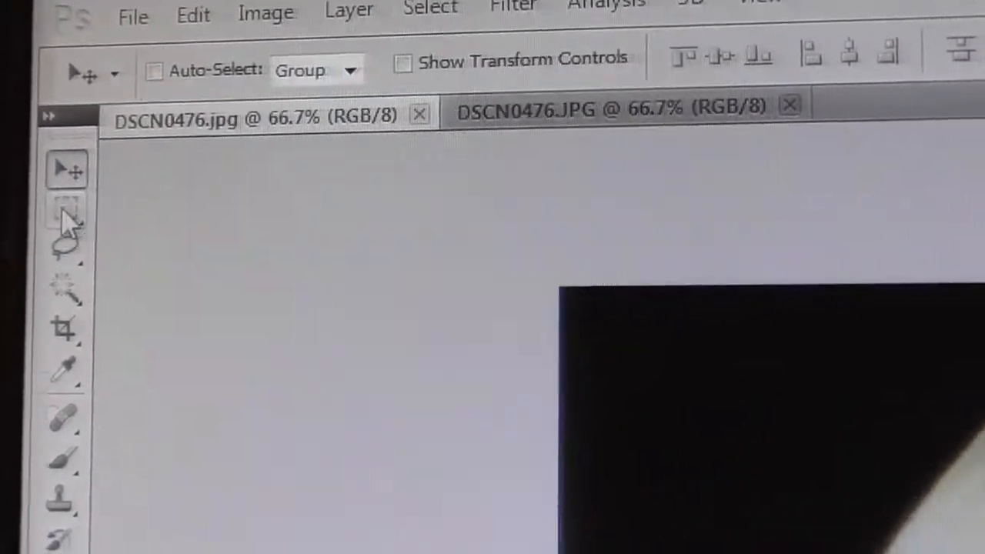
Step: Choose the Rectangular Marquee tool and reveal the other marquee shape variants
left_click(68, 213)
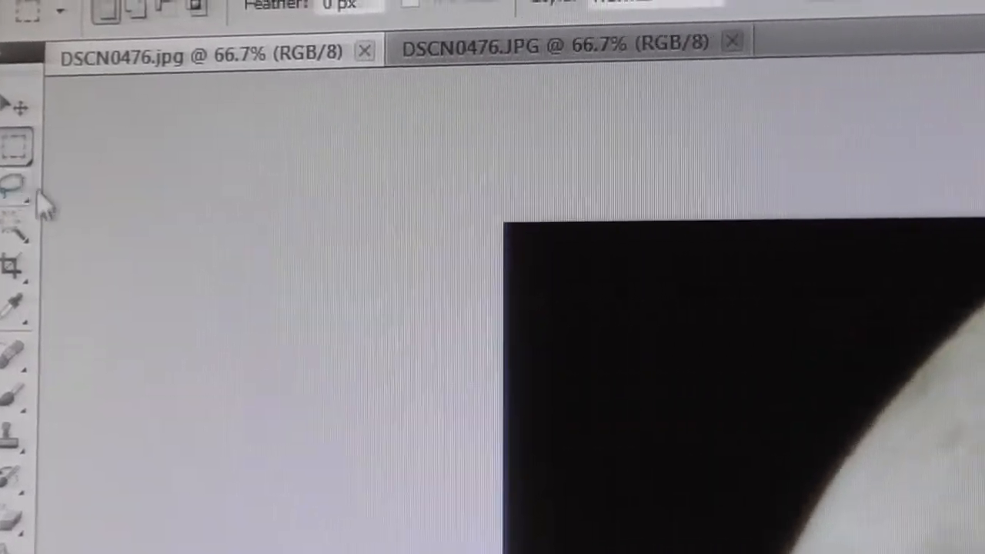
left_click(15, 185)
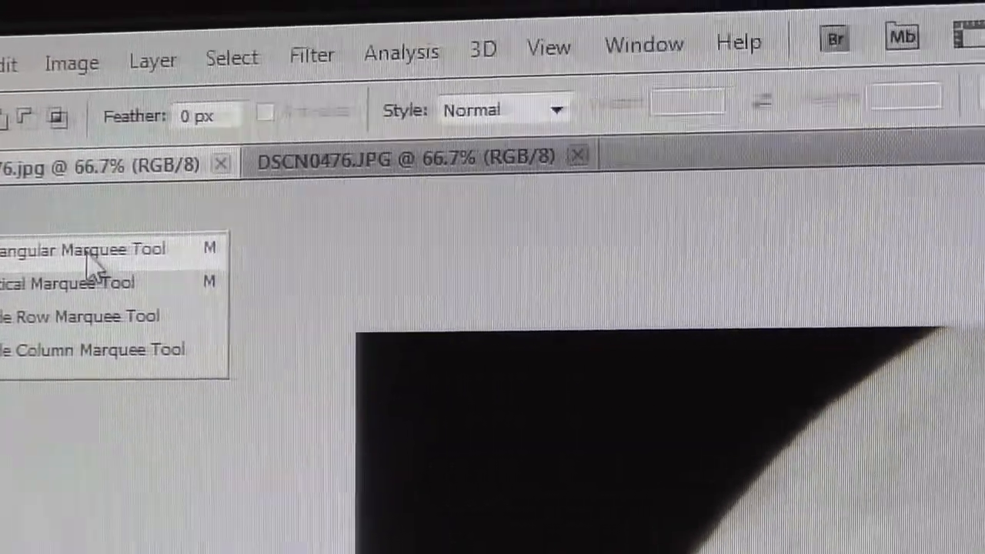
right_click(301, 316)
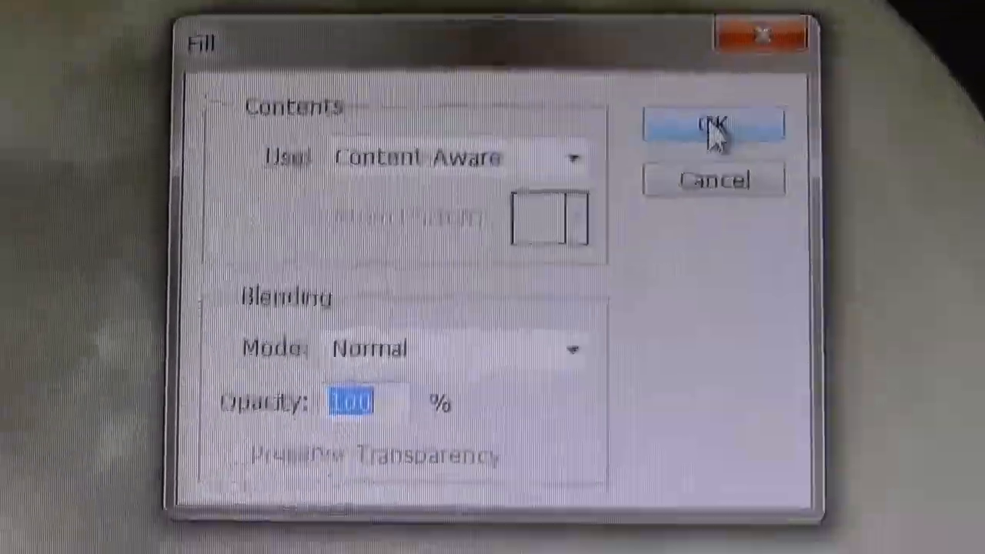
left_click(711, 125)
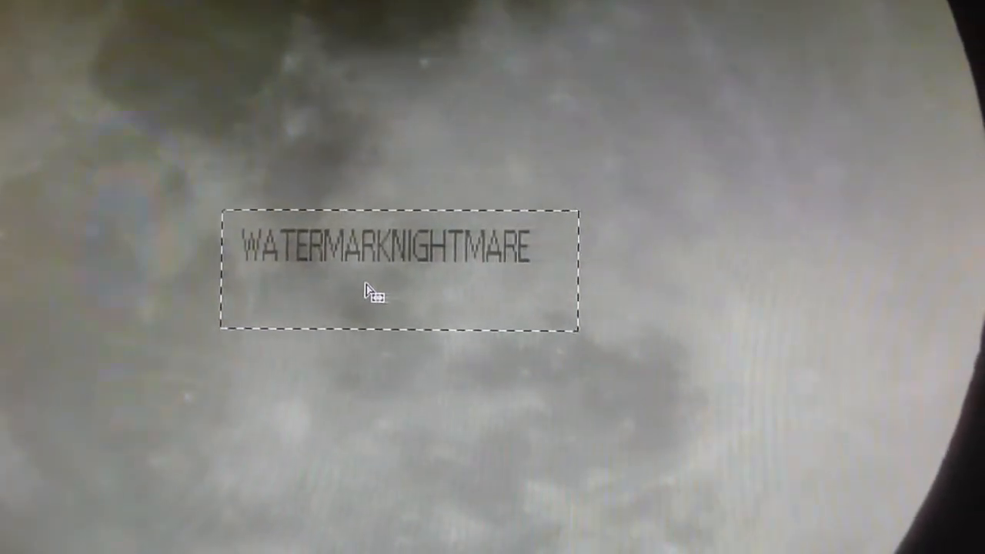
Step: From the selection's context menu, bring up the Fill dialog set to Content-Aware
right_click(373, 293)
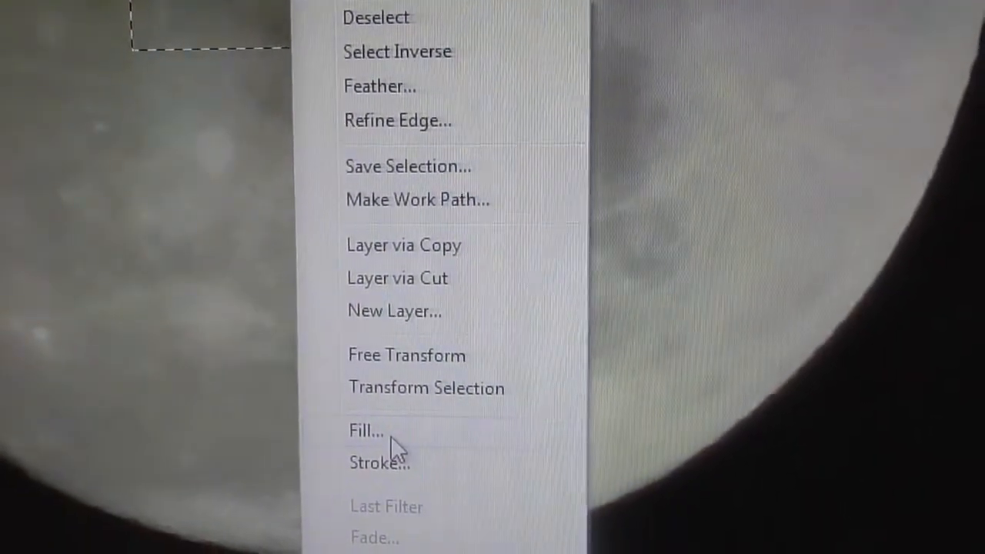
left_click(366, 431)
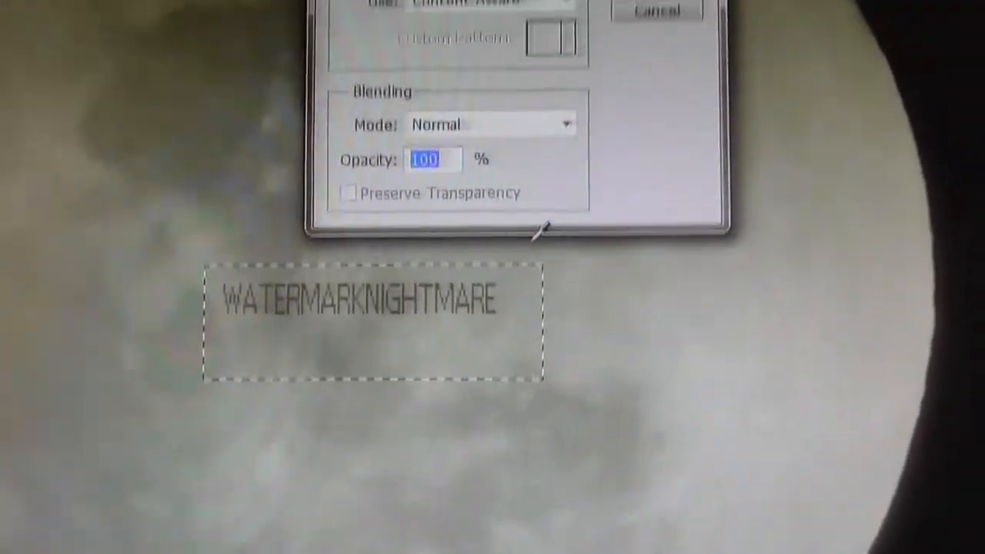